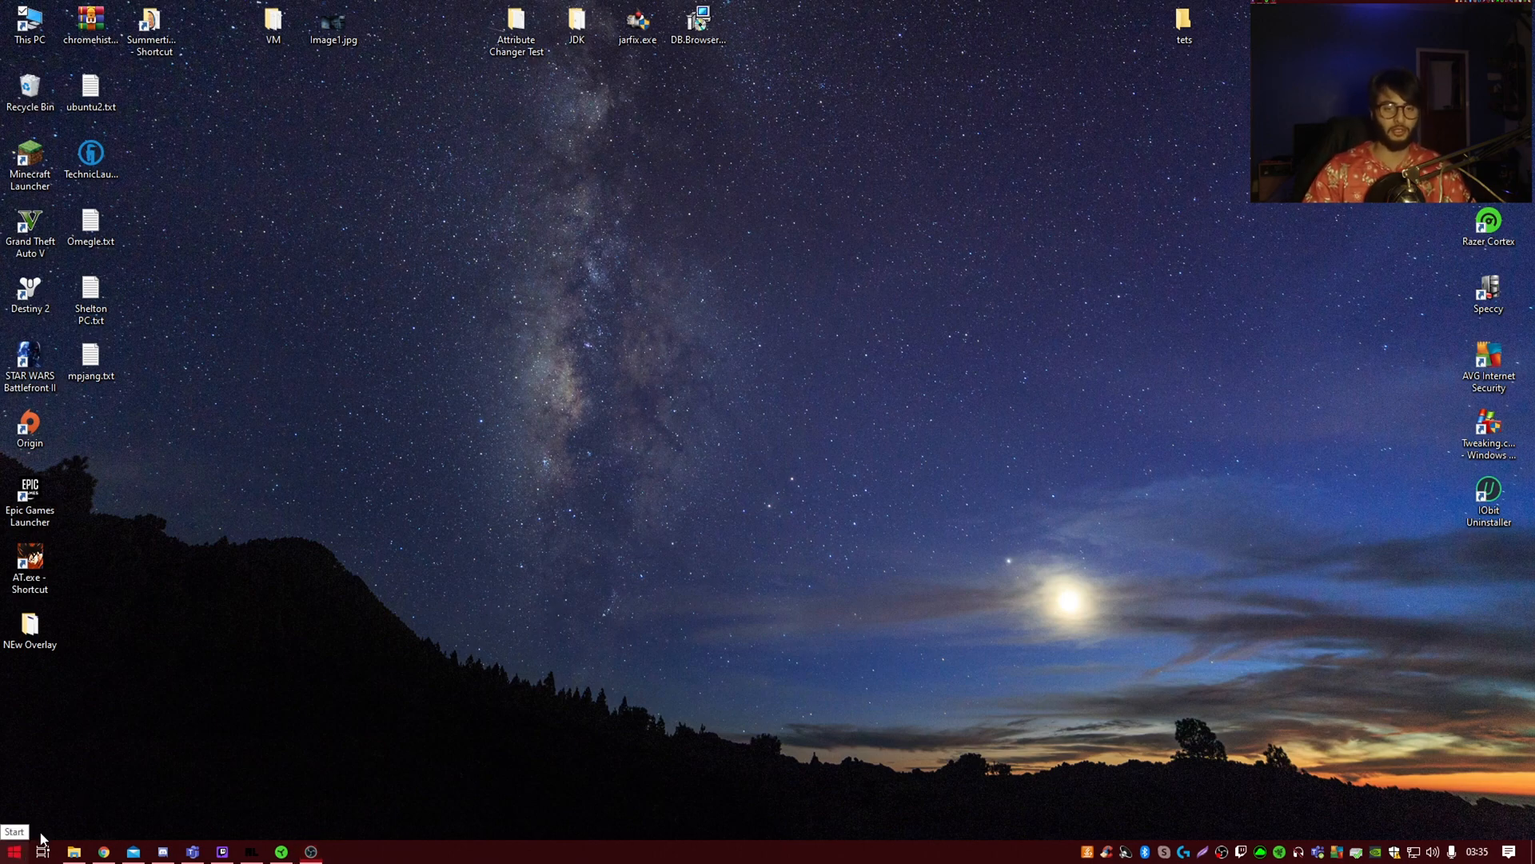
# Search the Start menu for 'display' to list display settings results.
pyautogui.click(15, 848)
pyautogui.write('d')
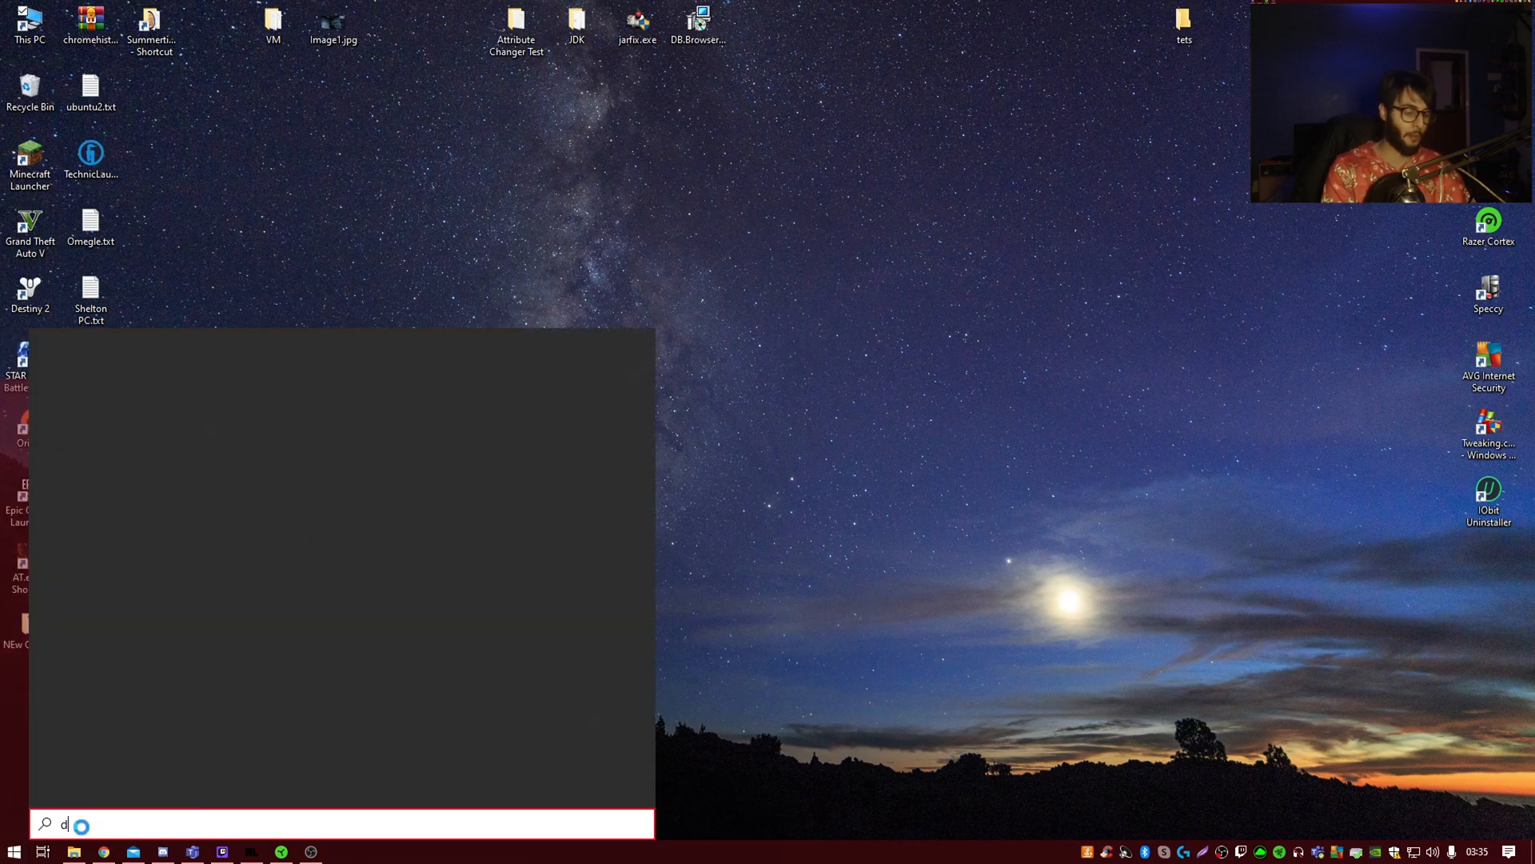
pyautogui.write('isplay')
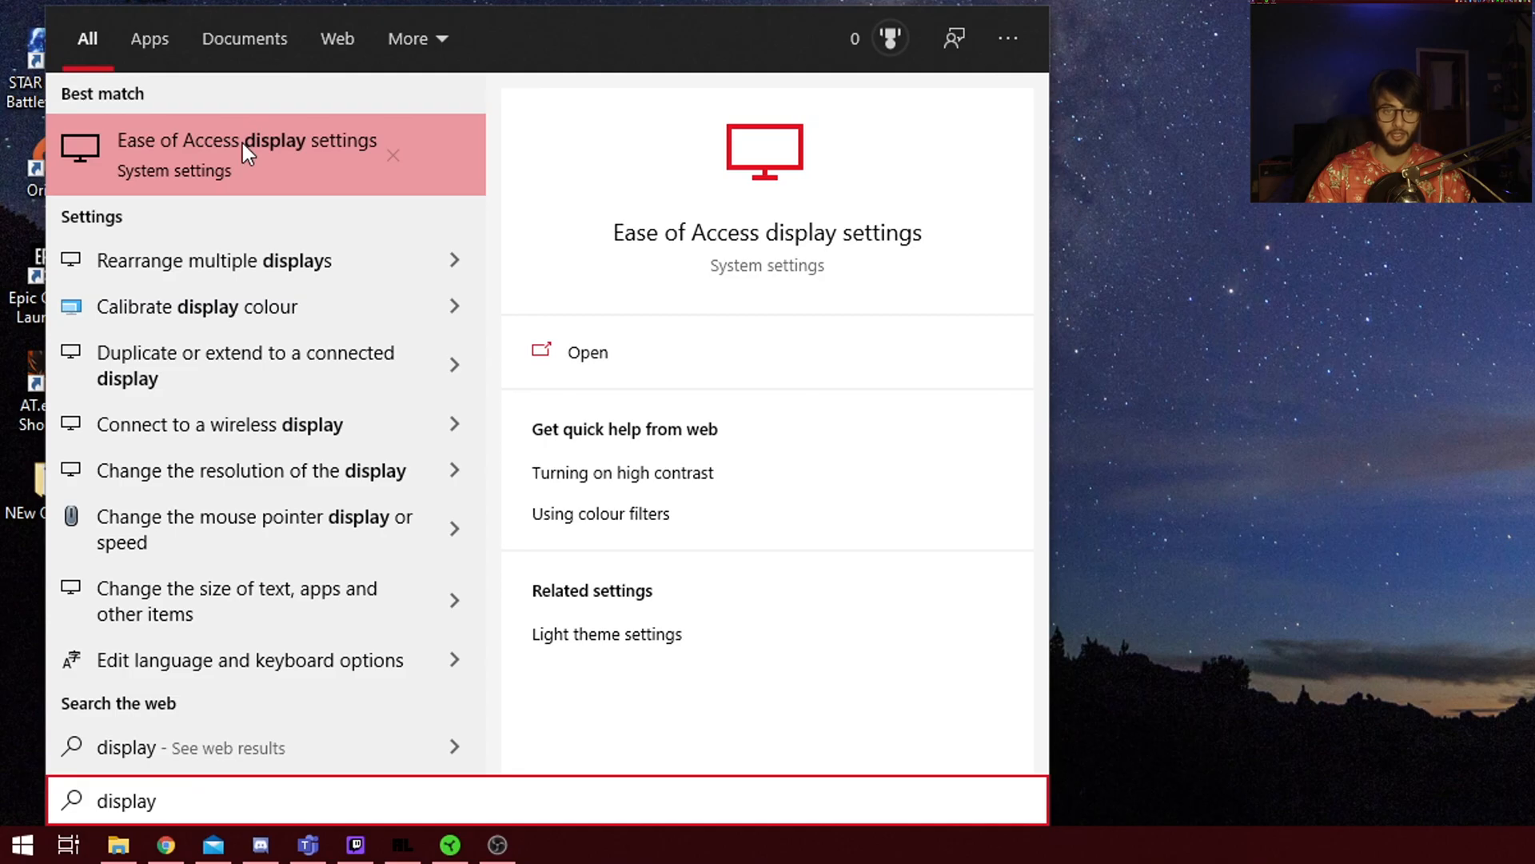
# Check monitor 1 at 1920 × 1080, then view monitor 2's resolution choices.
pyautogui.click(246, 153)
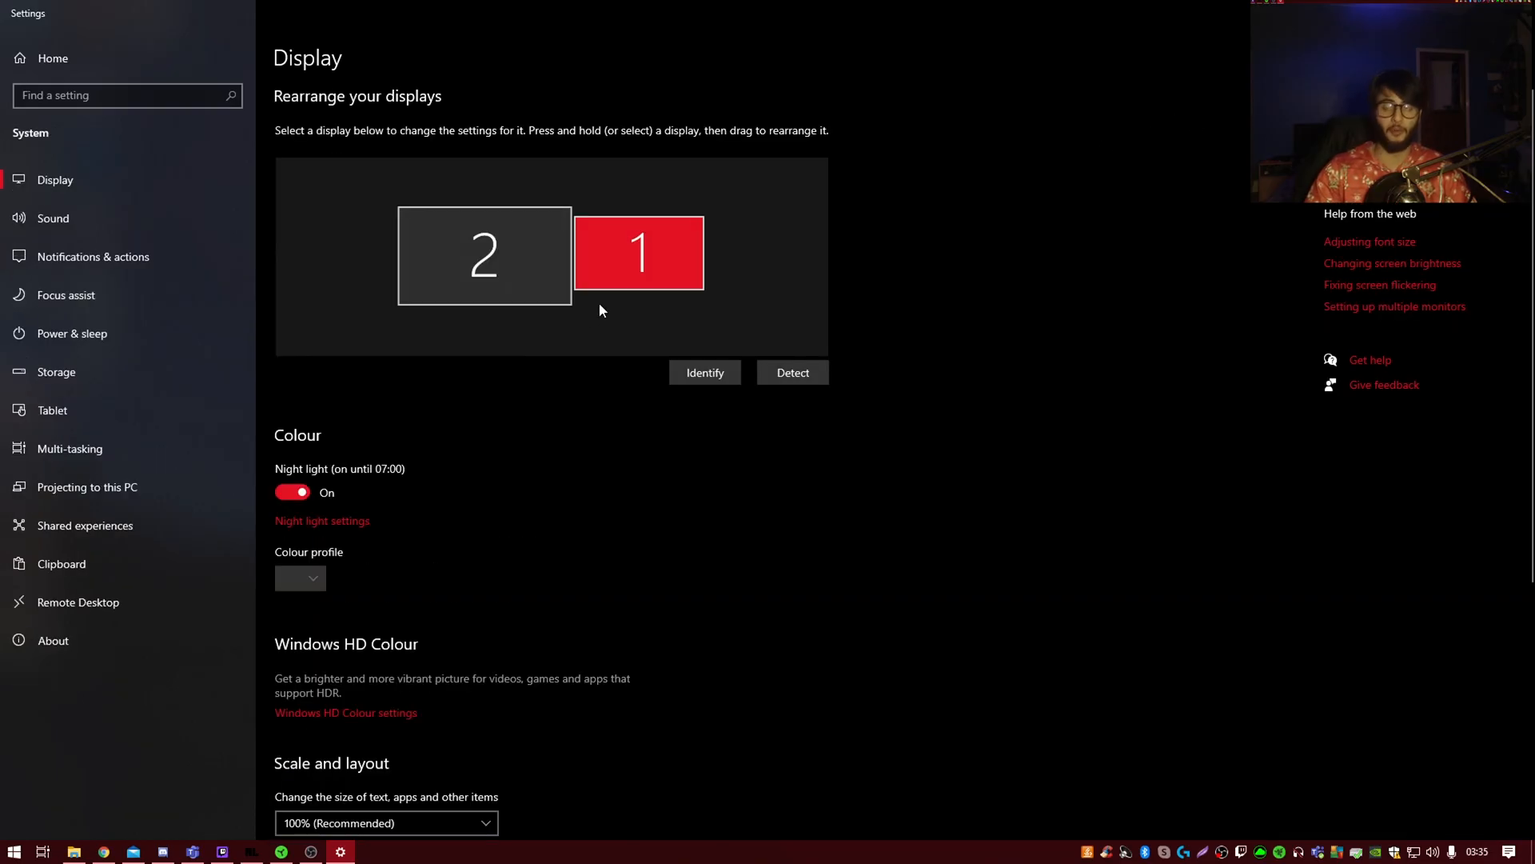
pyautogui.scroll(-3)
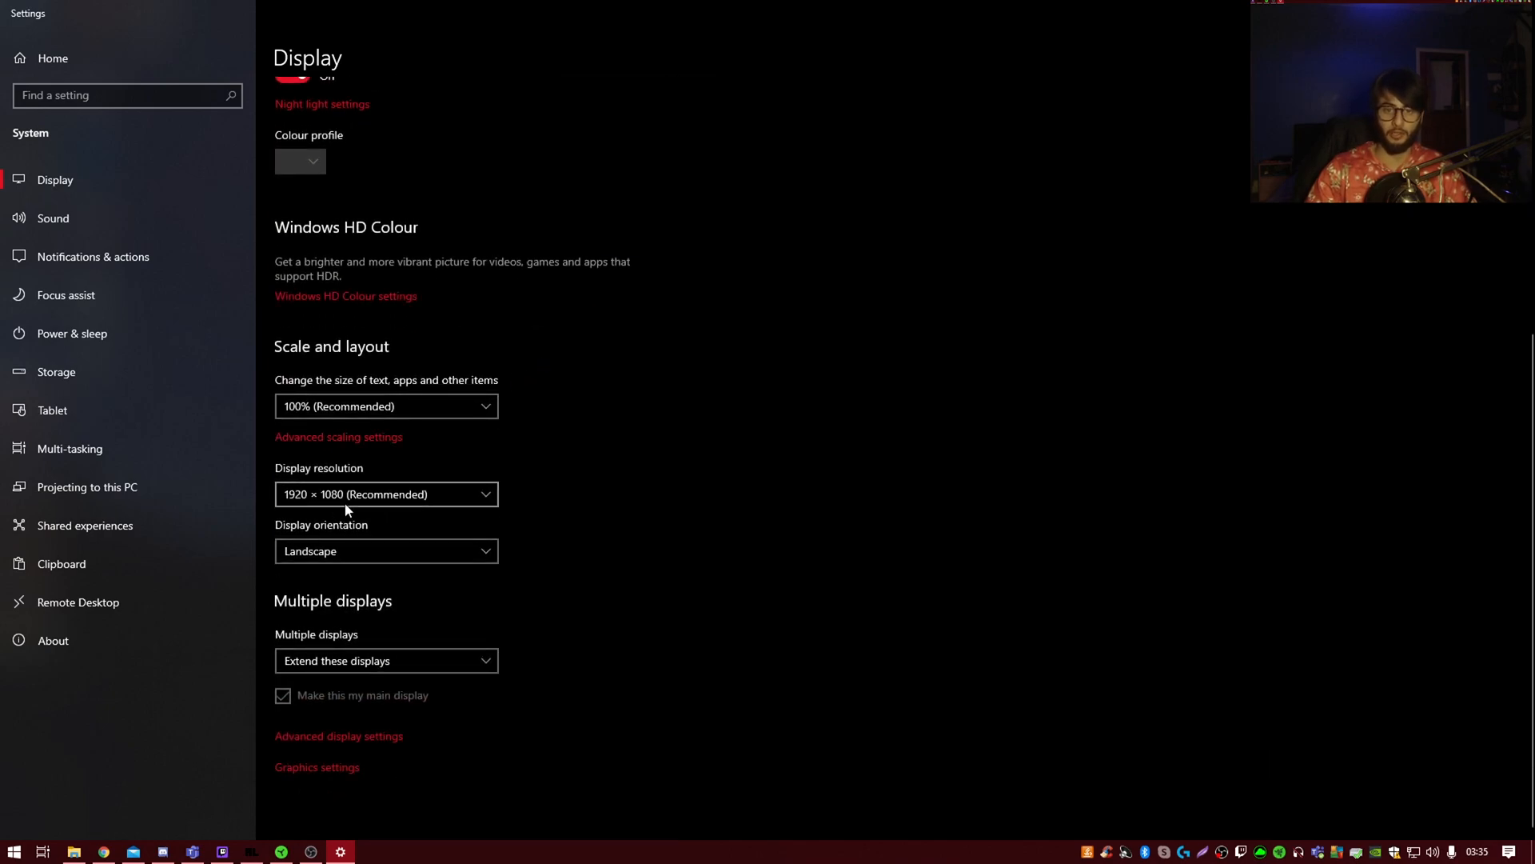
pyautogui.click(385, 494)
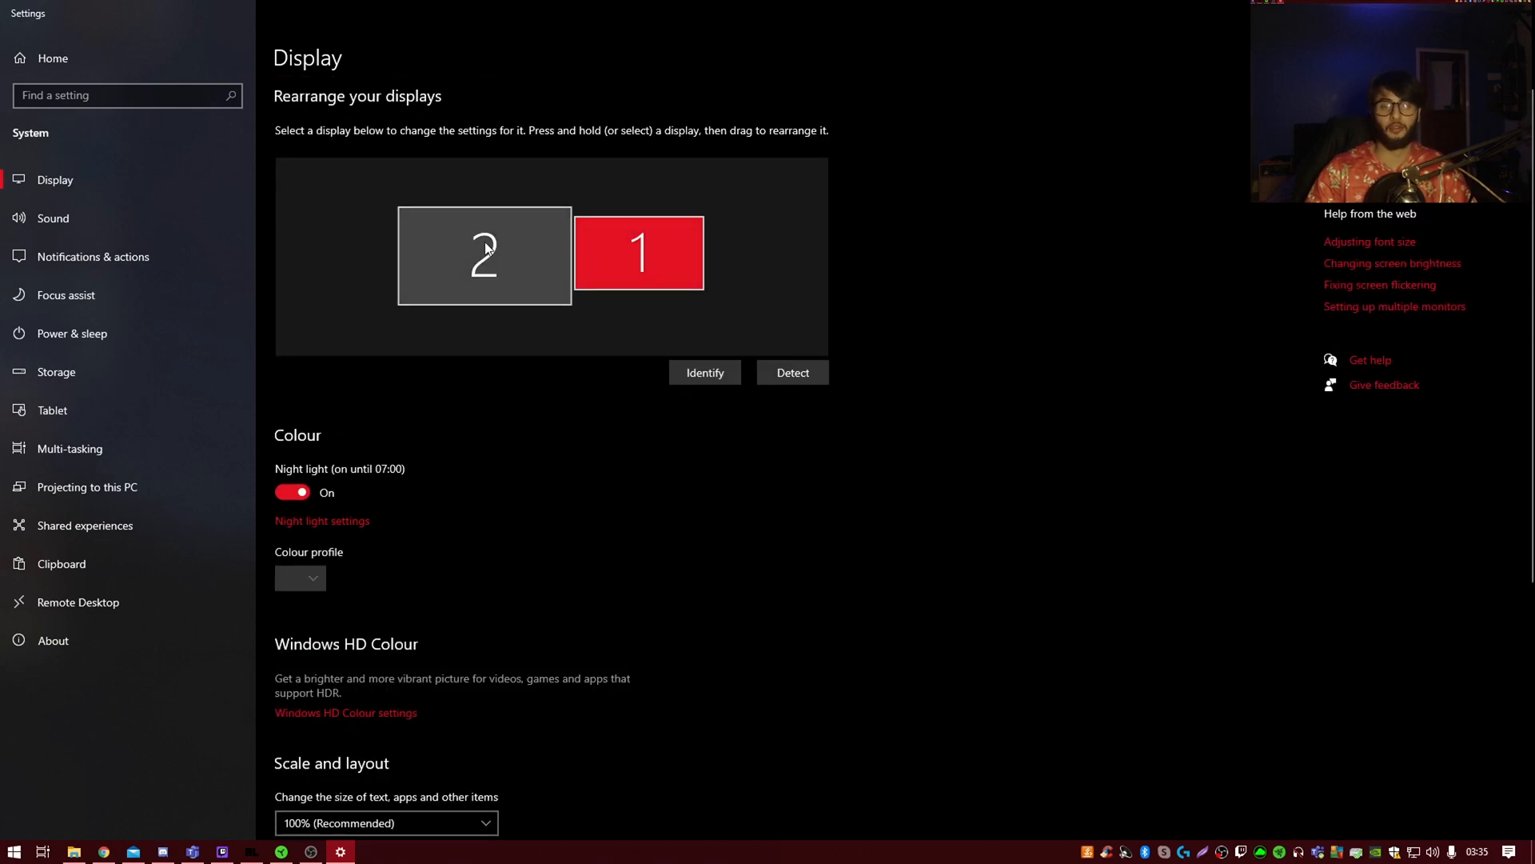
pyautogui.scroll(-3)
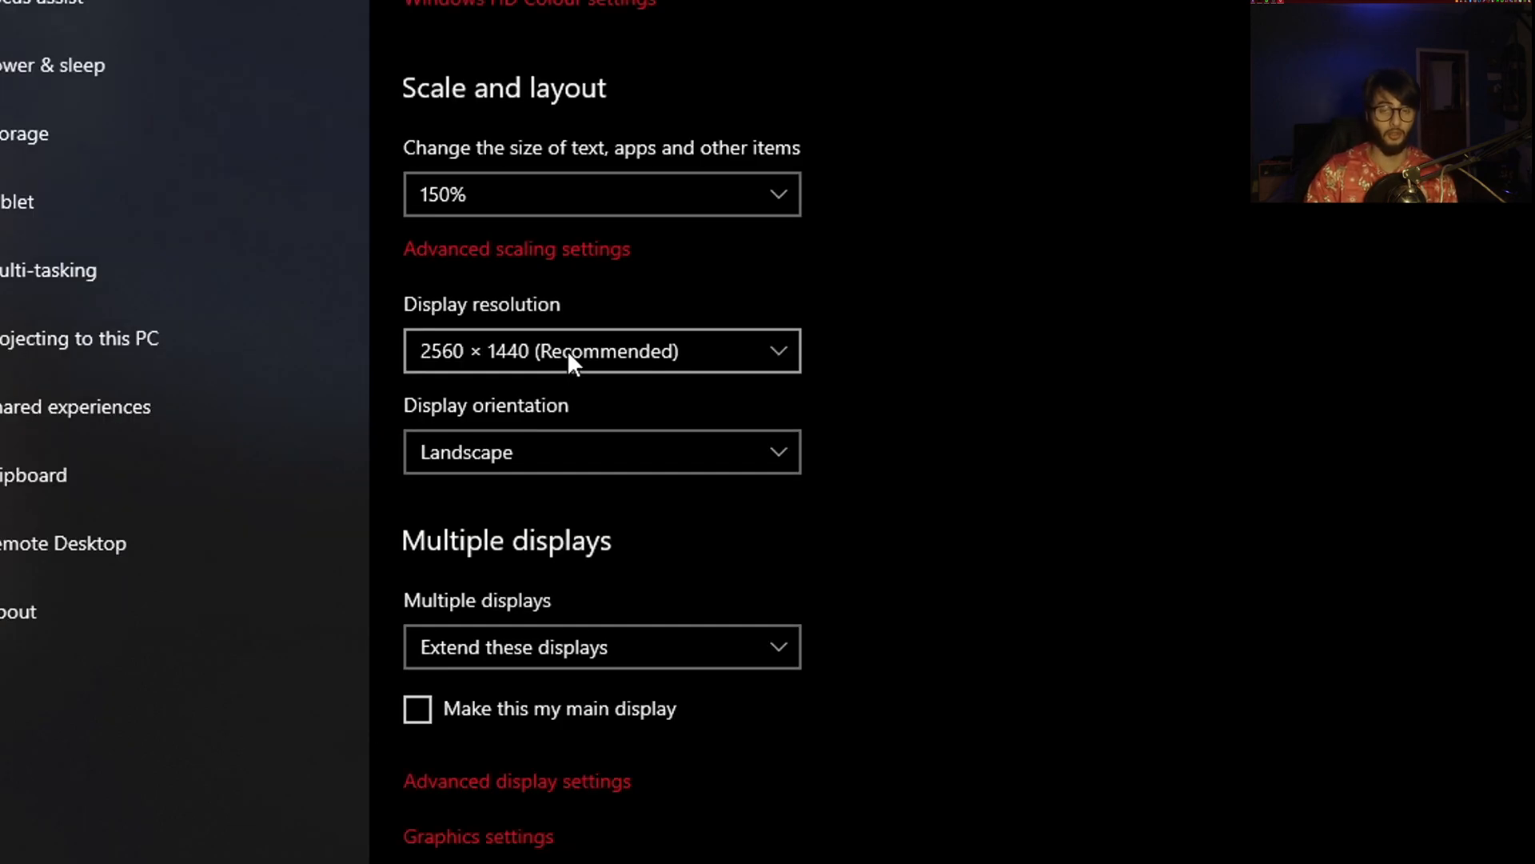
pyautogui.click(601, 350)
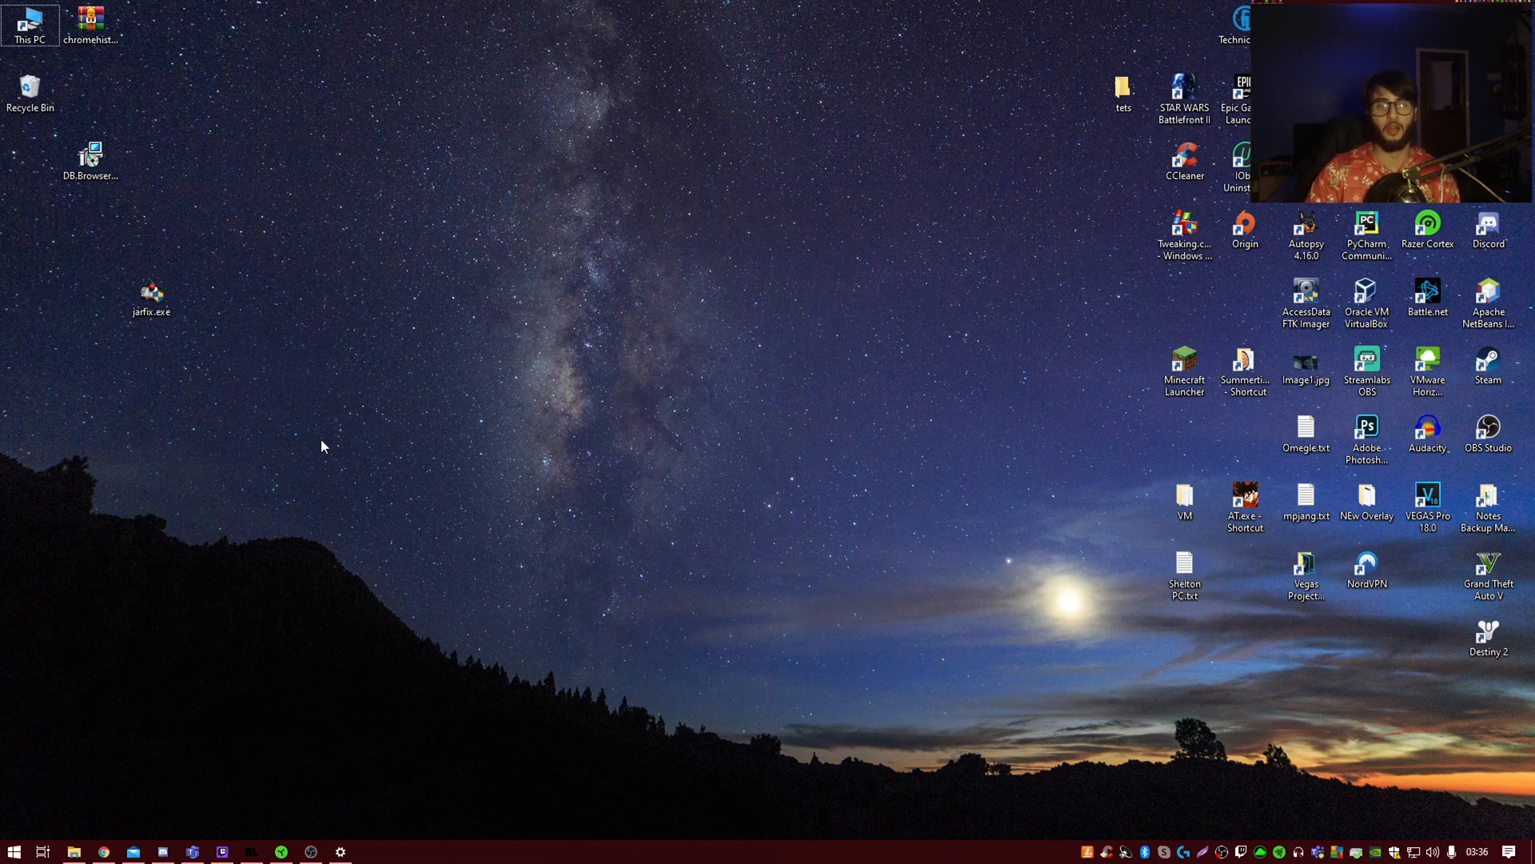
pyautogui.moveTo(327, 446)
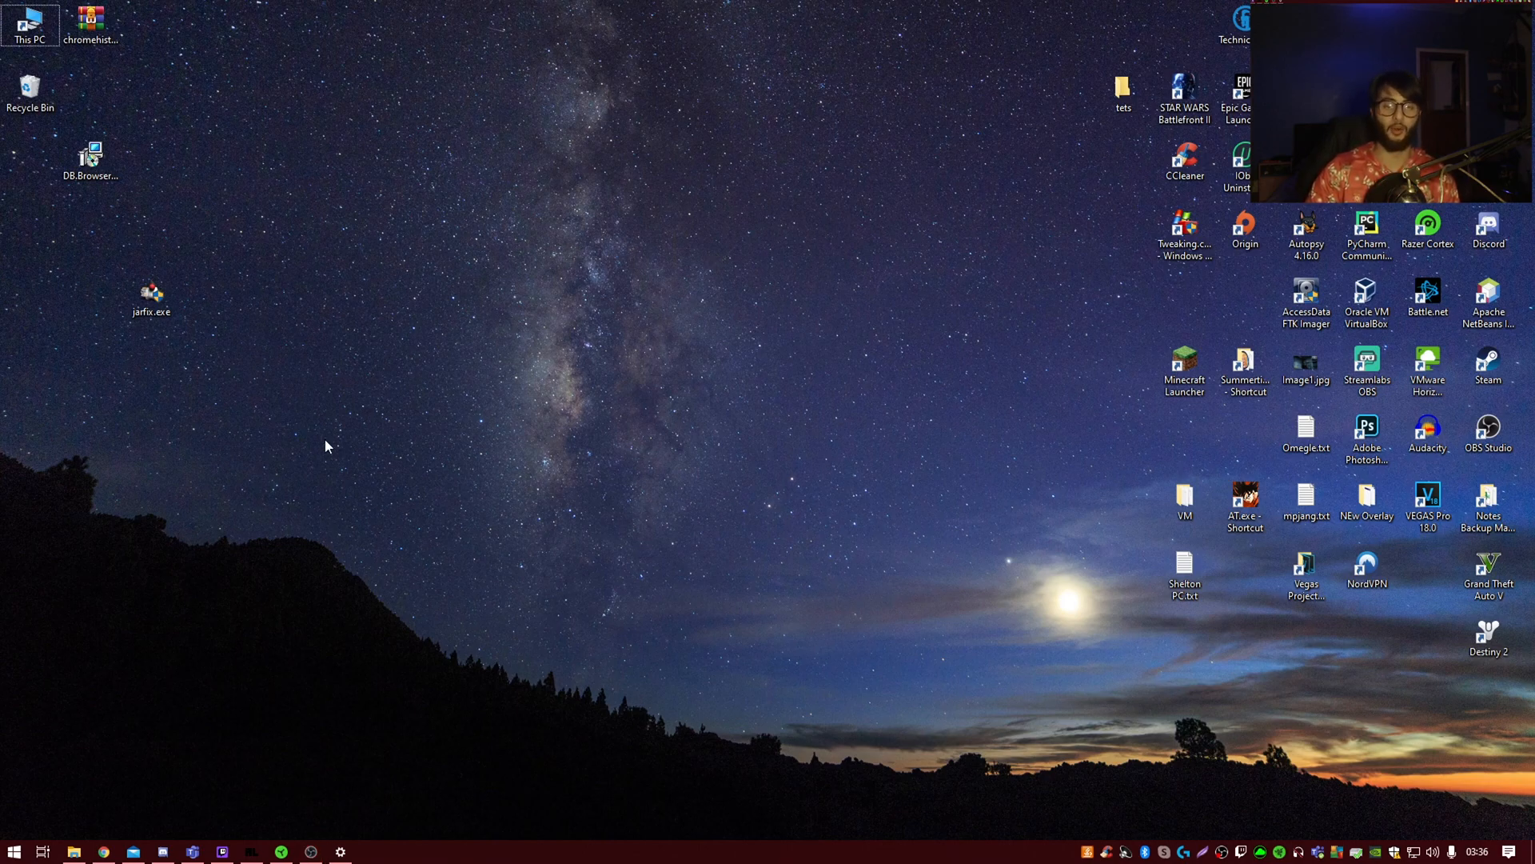
# Bring up the desktop's right-click menu with Display settings and Personalise.
pyautogui.rightClick(326, 447)
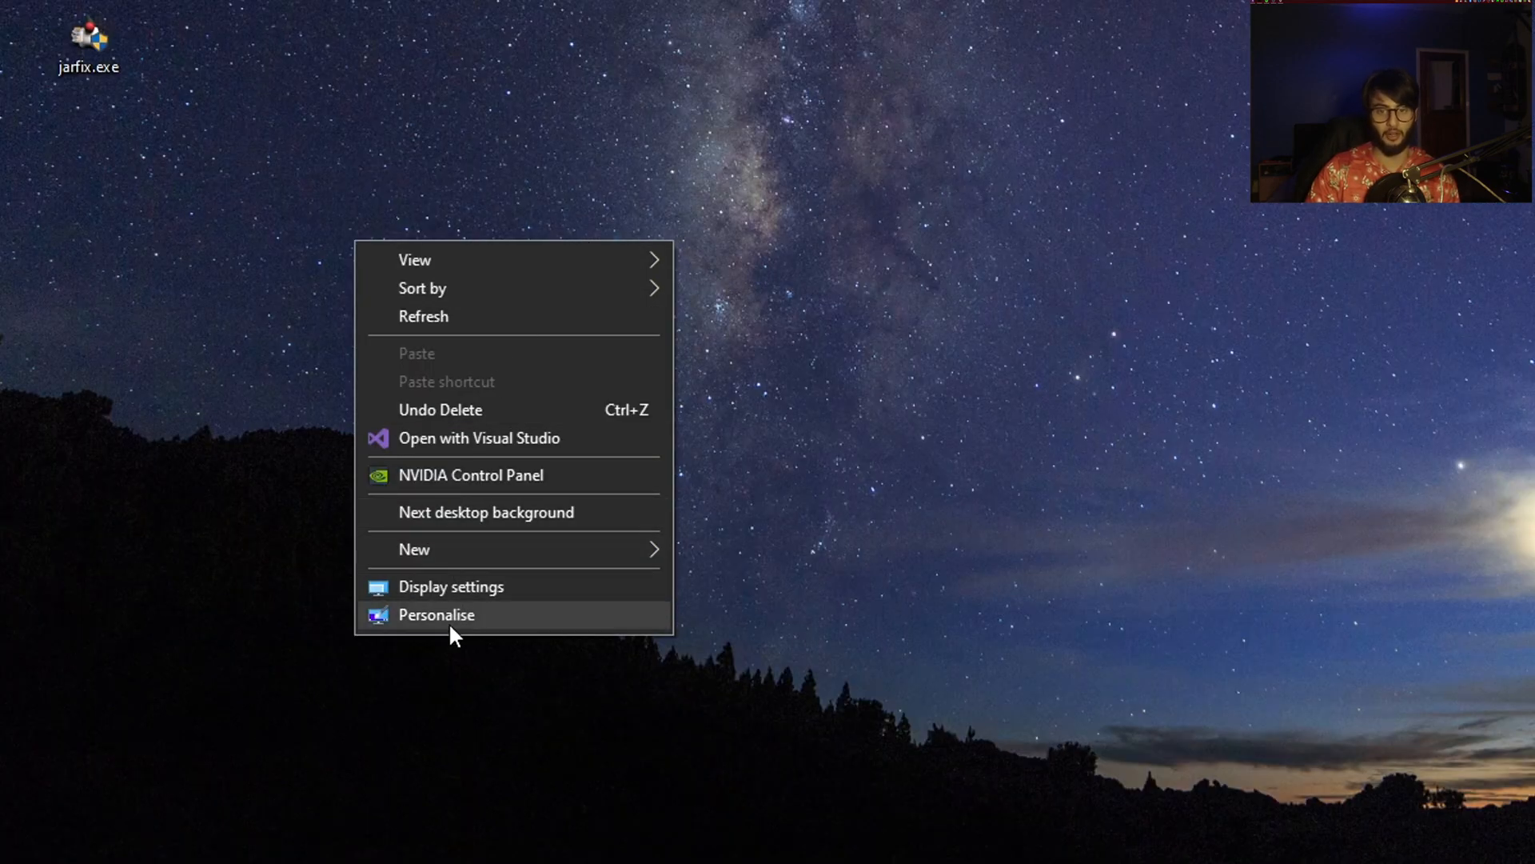
# Apply the Panoramic Rock Formations theme from Personalisation Themes.
pyautogui.click(437, 614)
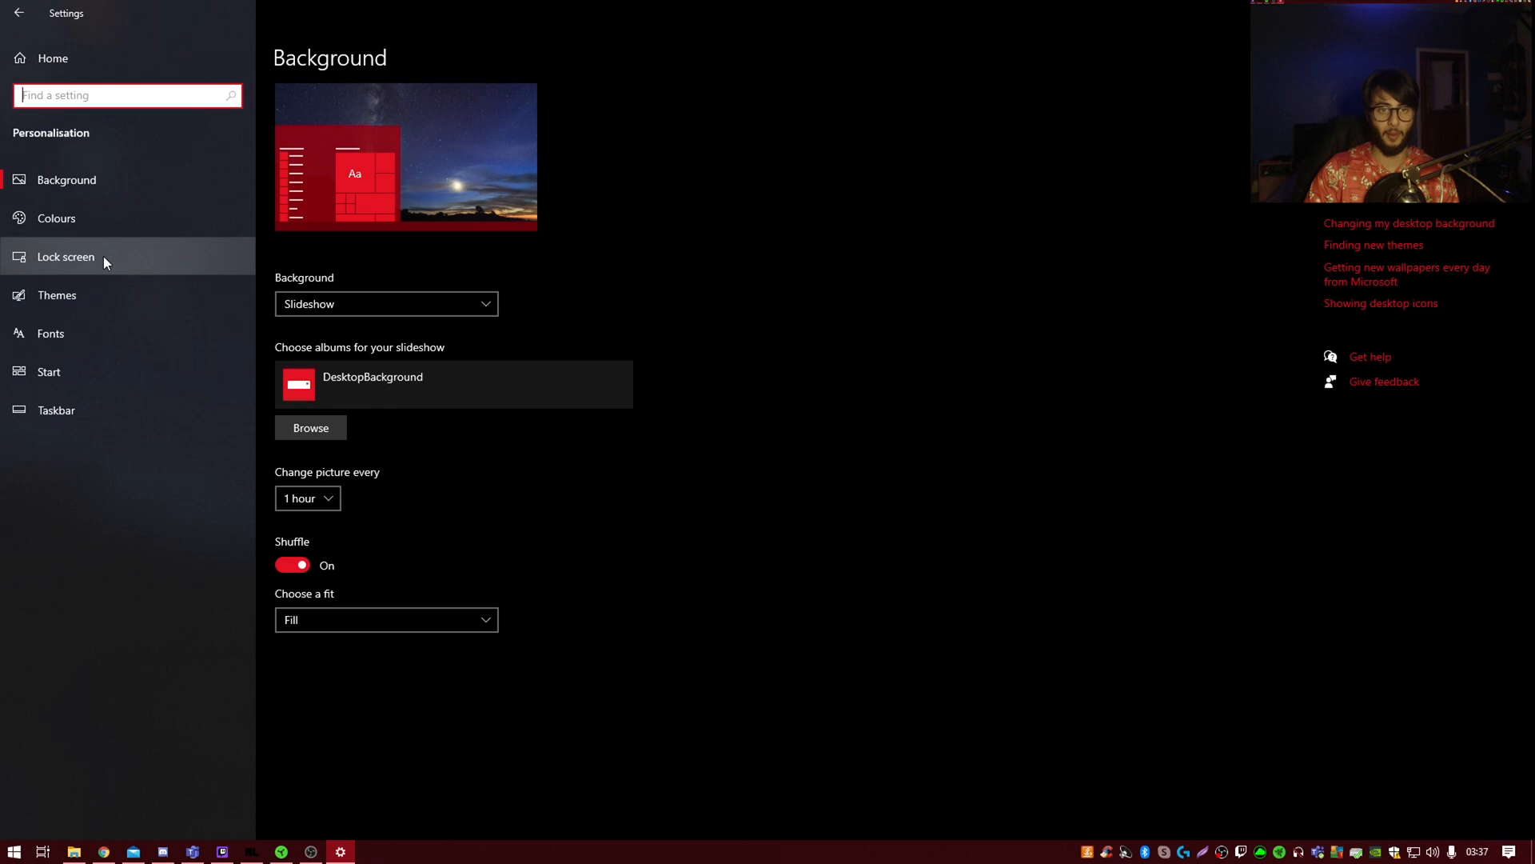
pyautogui.click(56, 294)
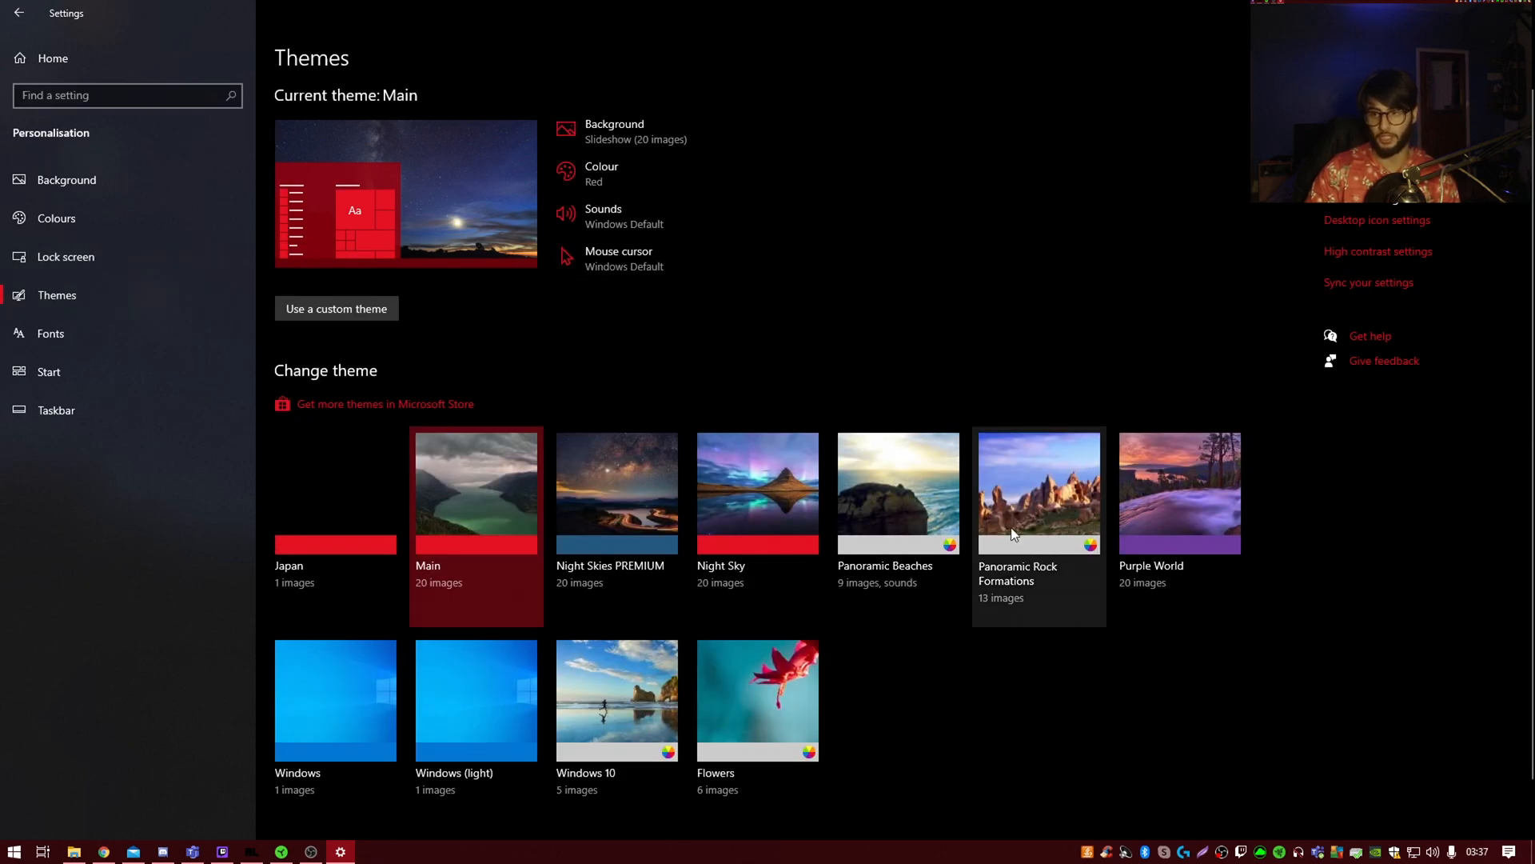
pyautogui.moveTo(1022, 507)
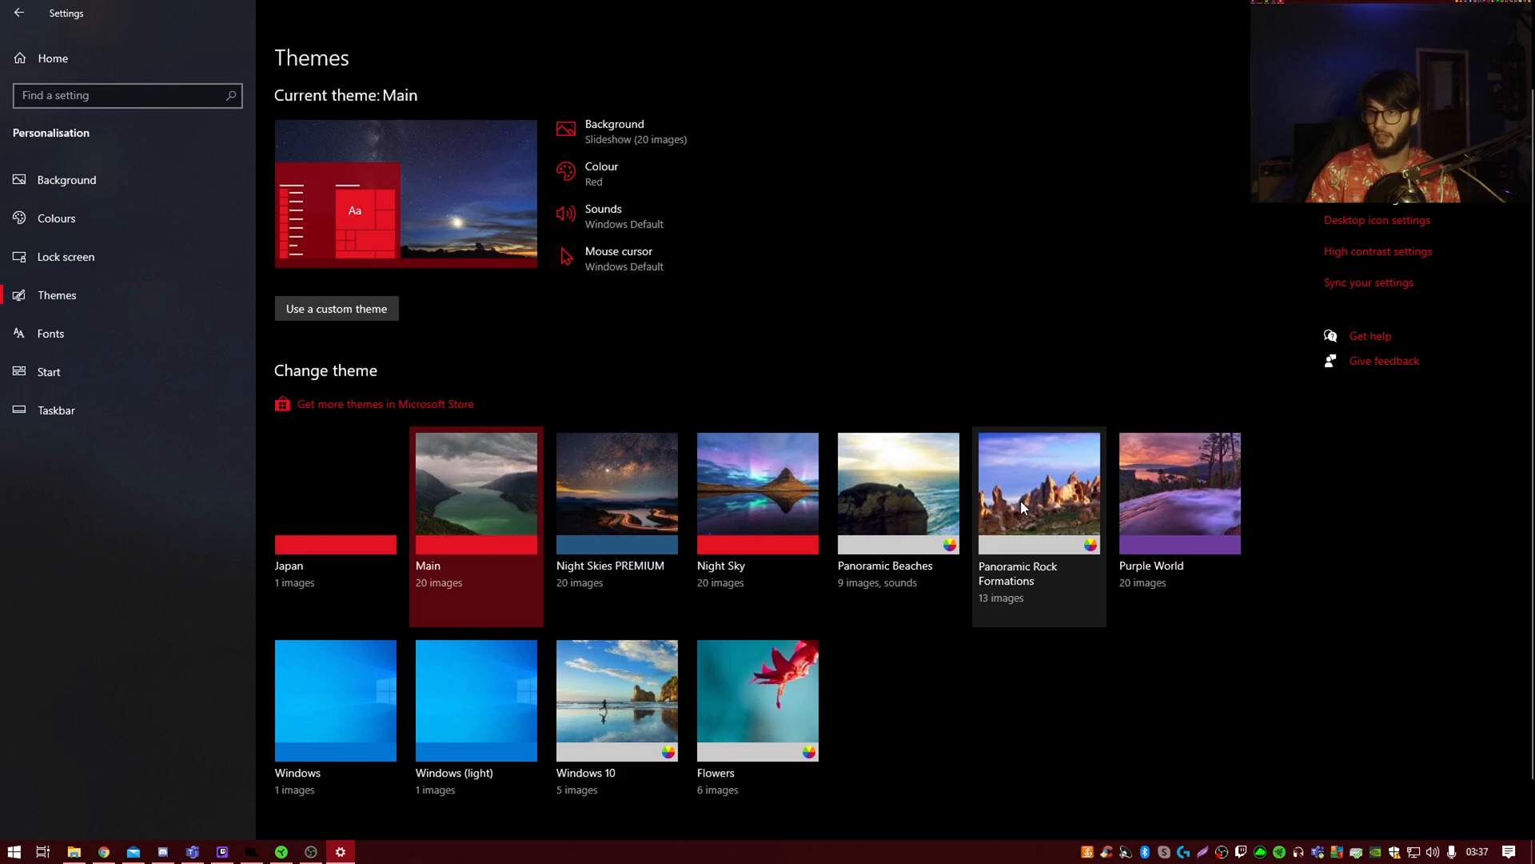
pyautogui.click(1040, 491)
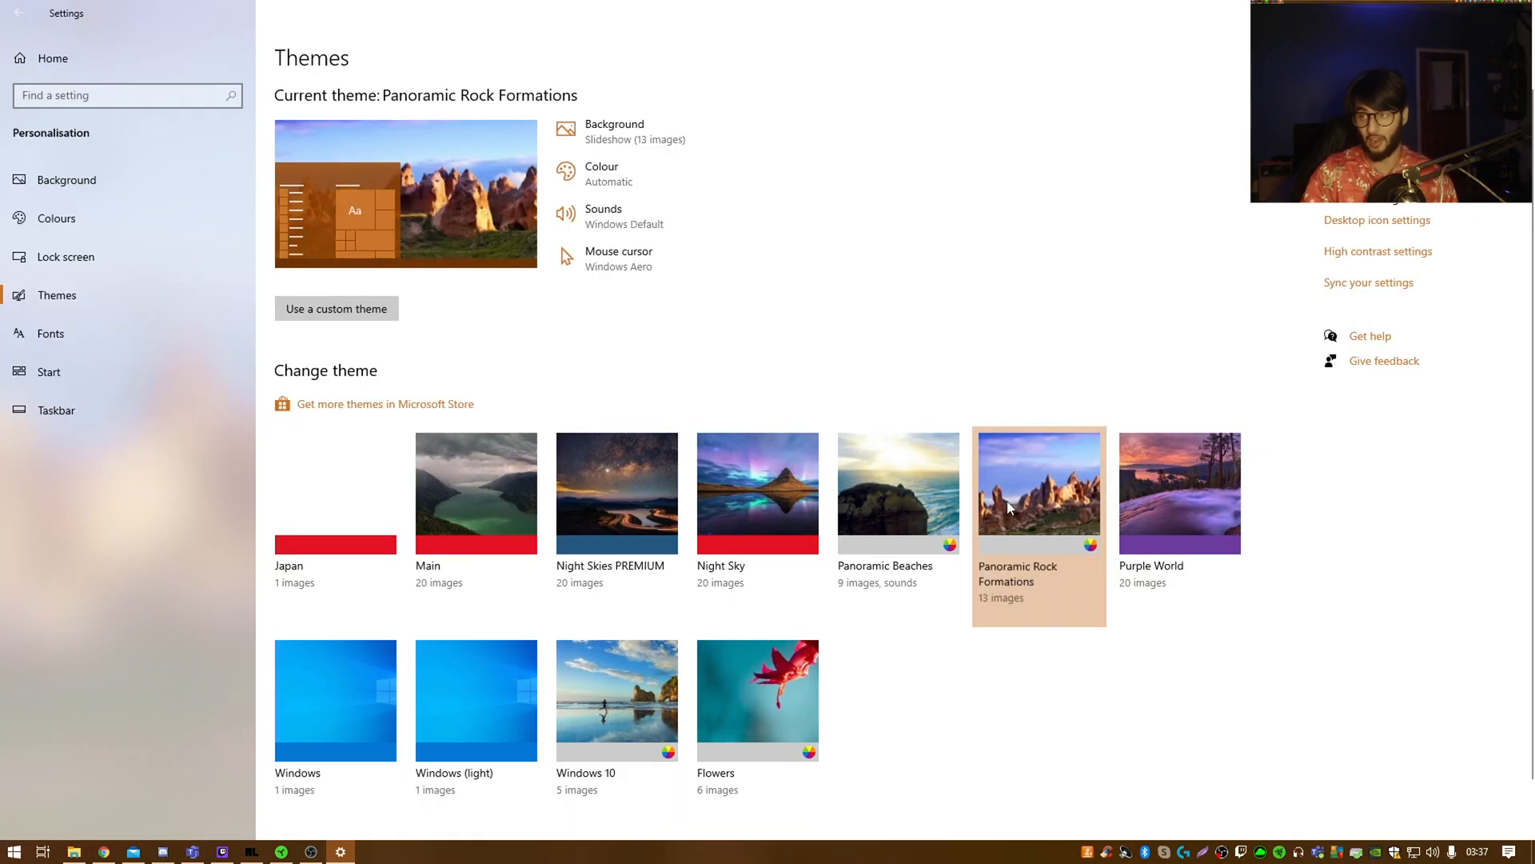
pyautogui.moveTo(767, 228)
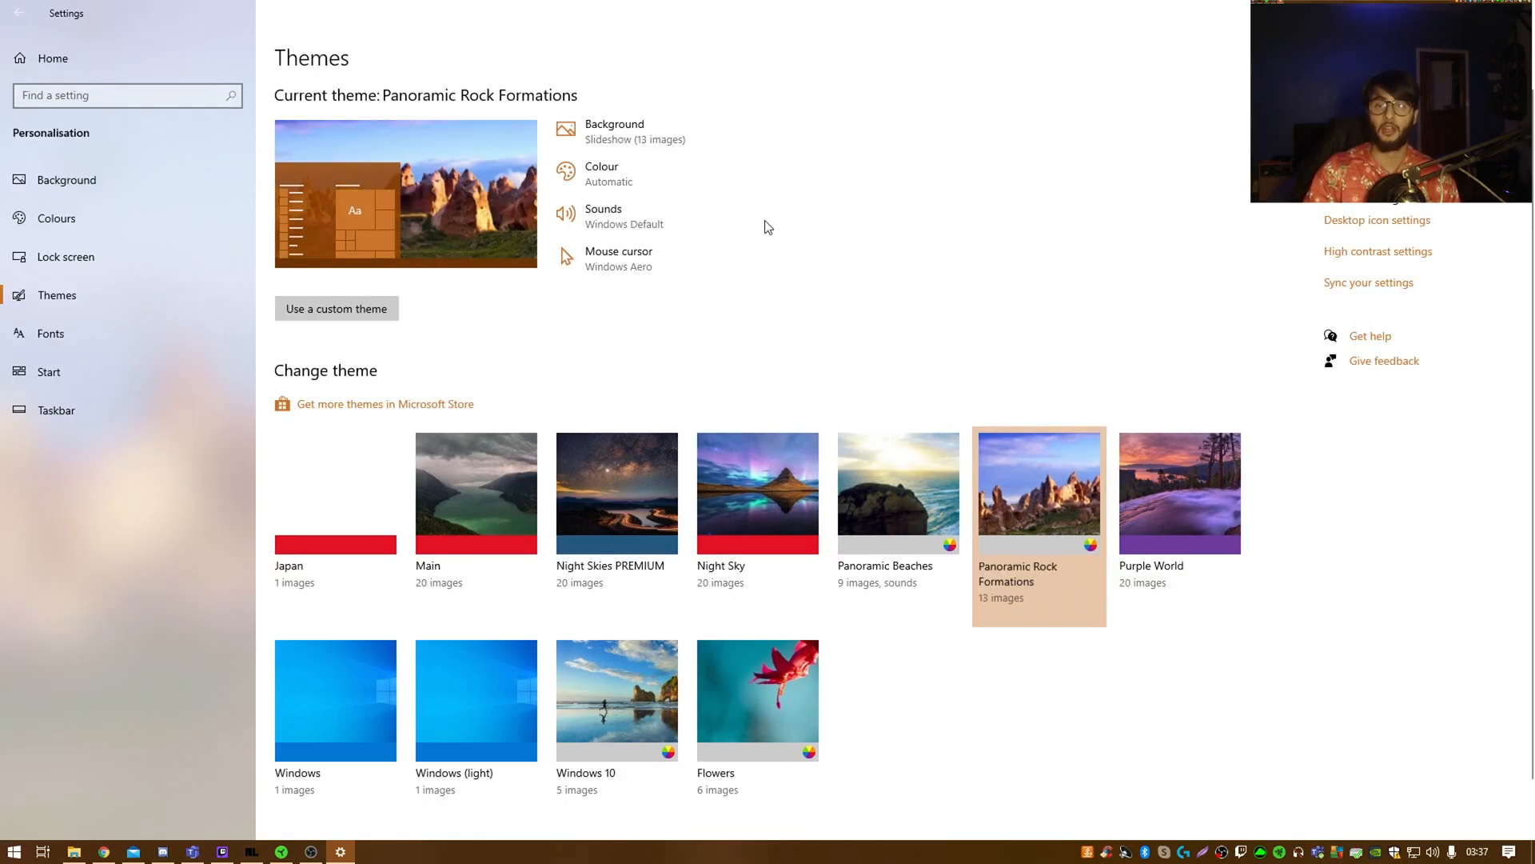
# Set the slideshow background to change every 10 minutes with shuffle on.
pyautogui.click(614, 124)
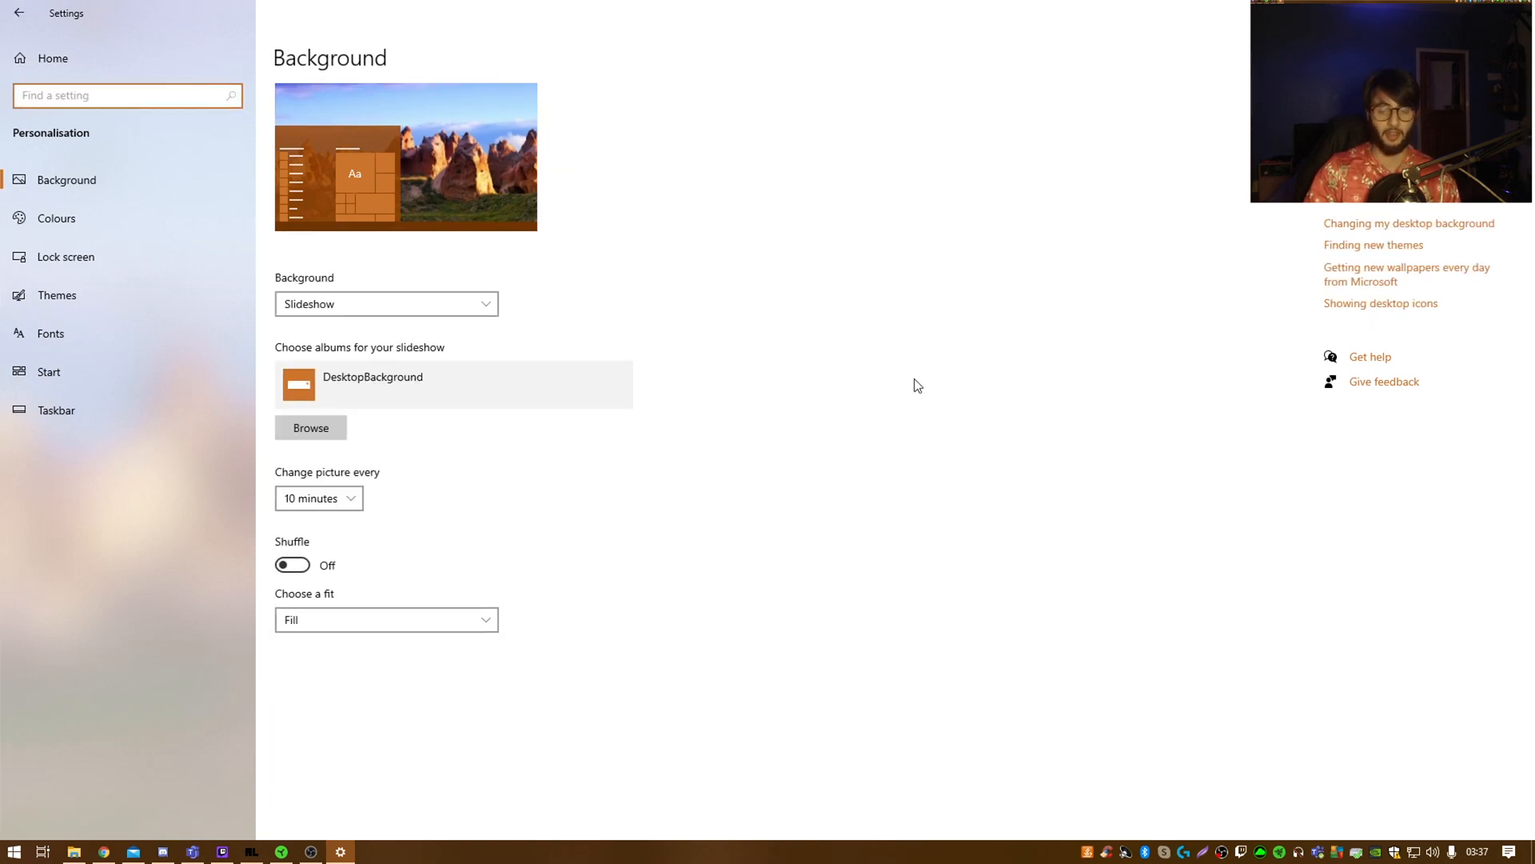
pyautogui.moveTo(352, 628)
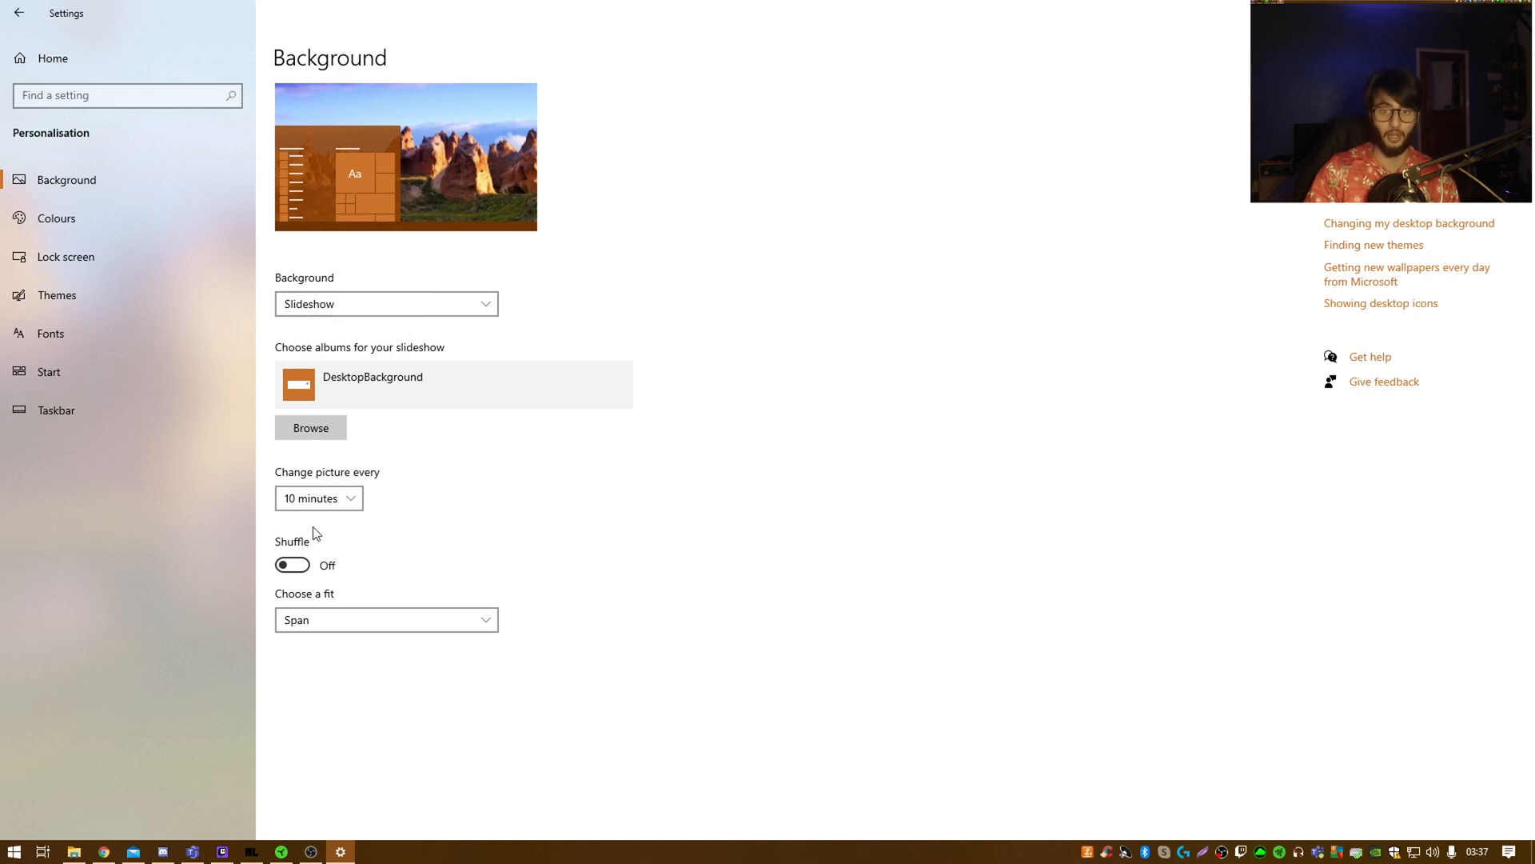
pyautogui.click(318, 498)
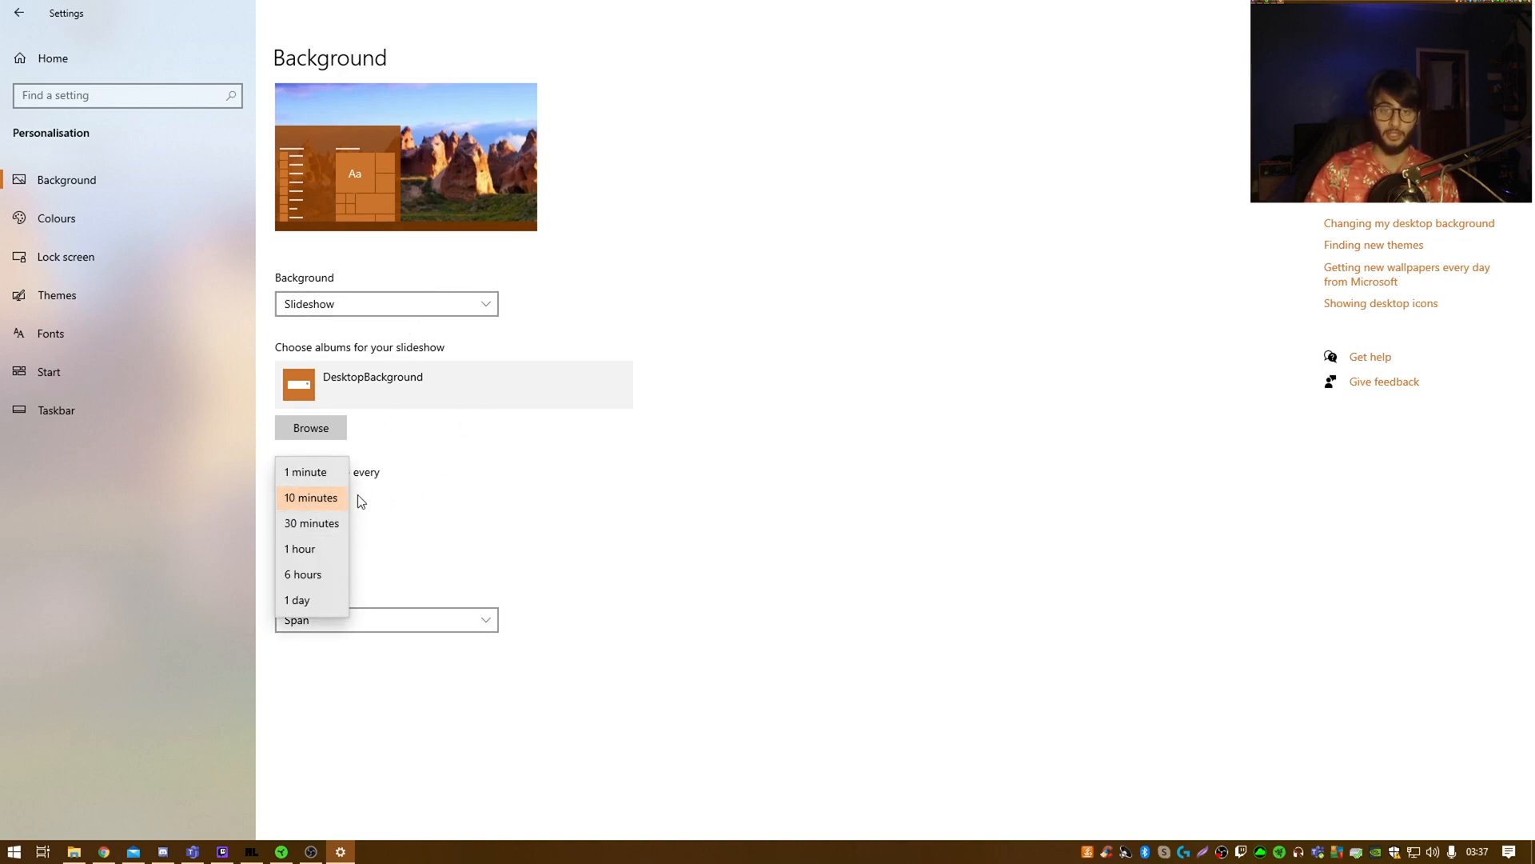
pyautogui.click(309, 497)
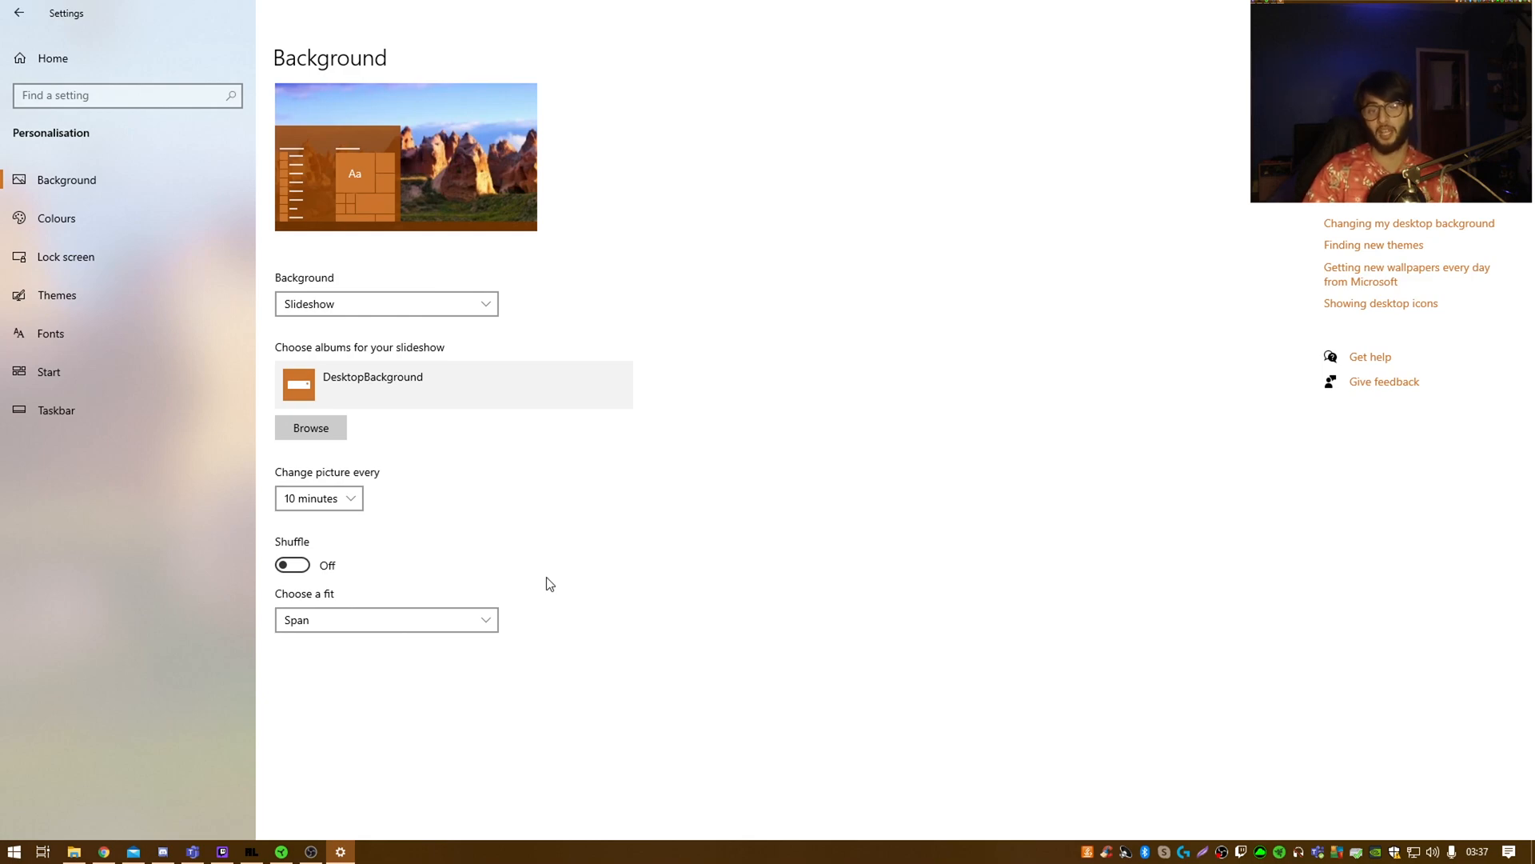
pyautogui.click(291, 565)
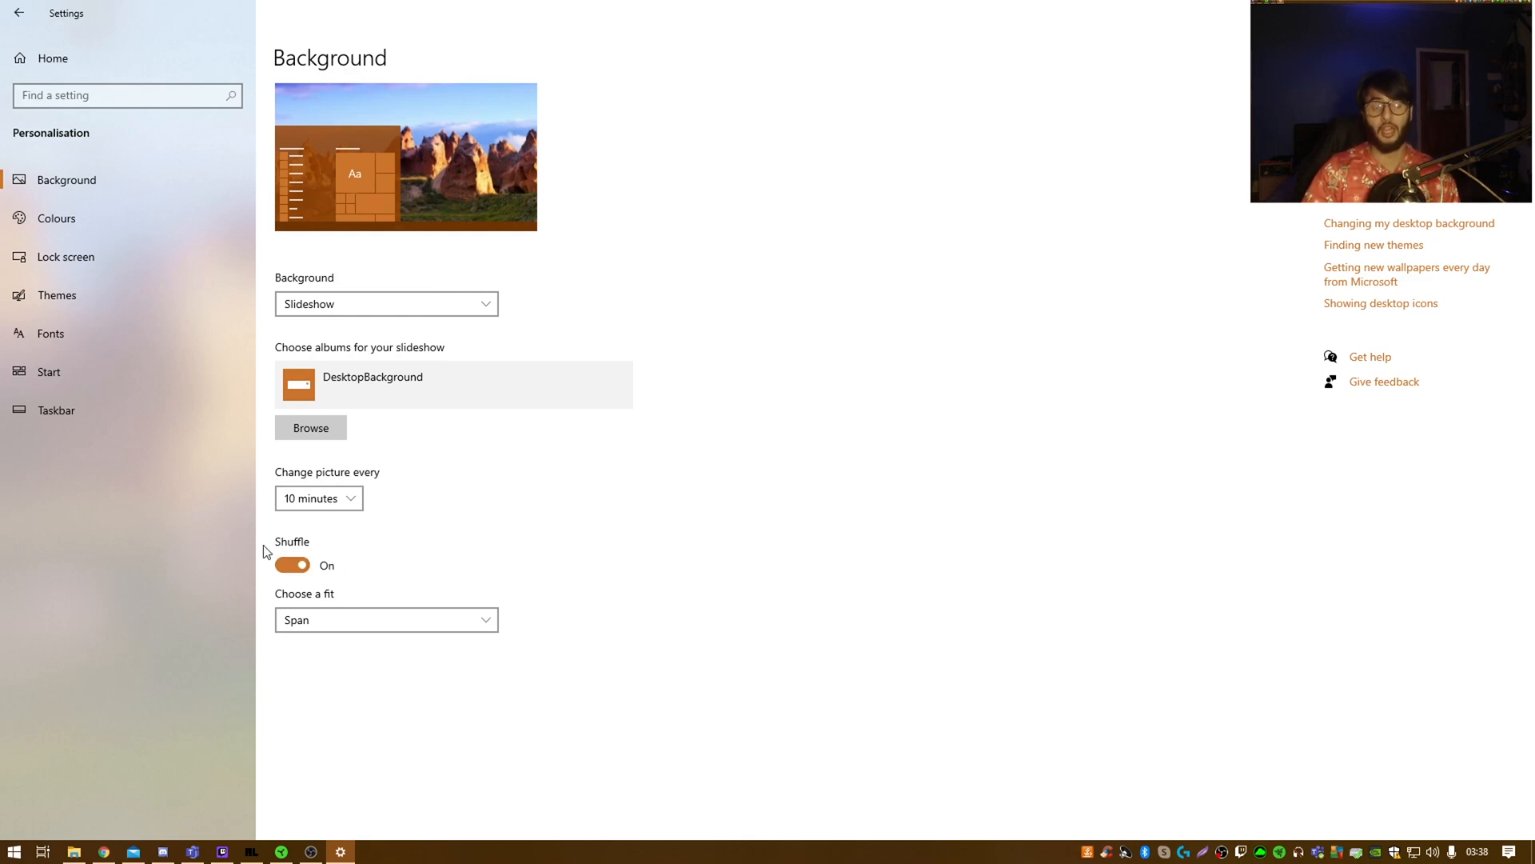